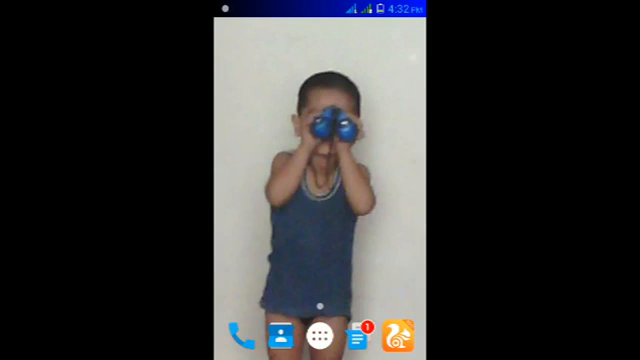
- Launch NP++ AnDroid from the app drawer to get a blank untitled document
click(320, 334)
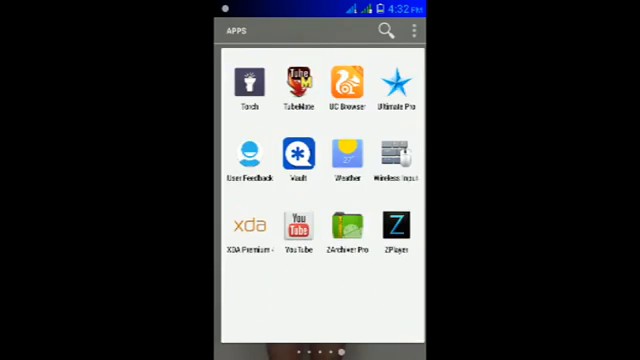
scroll(left, 3)
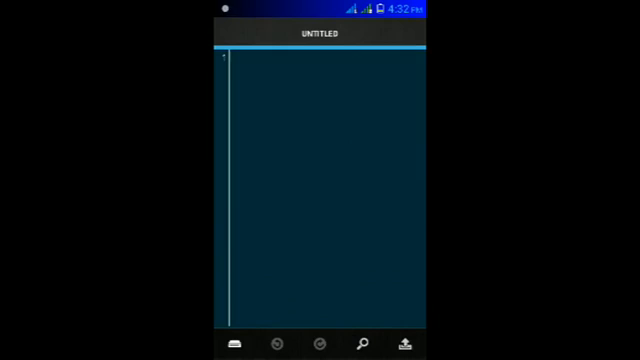
- Open Settings to list the Appearance, Editor and Remote Files categories
click(237, 343)
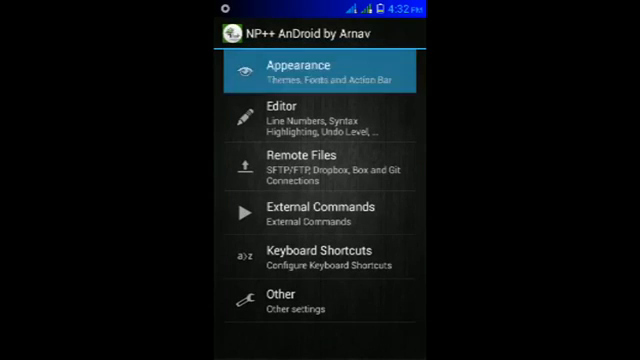
click(320, 65)
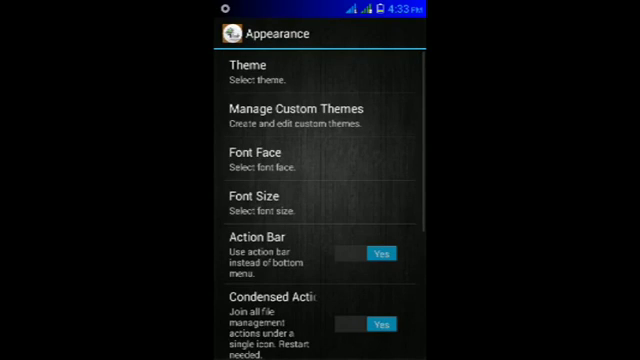
click(250, 70)
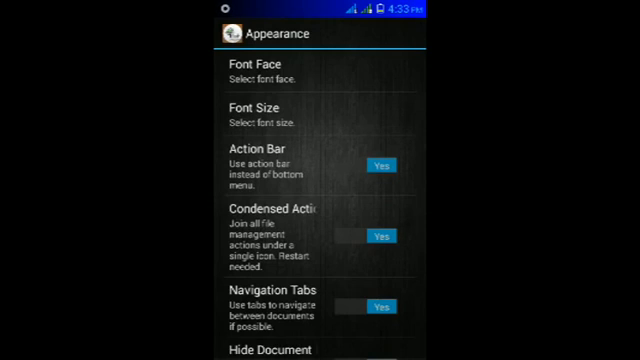
scroll(down, 3)
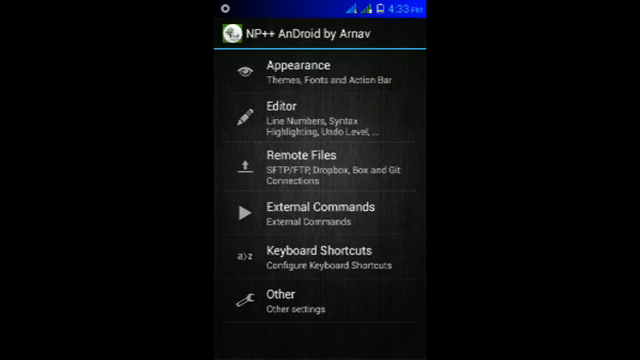
click(325, 258)
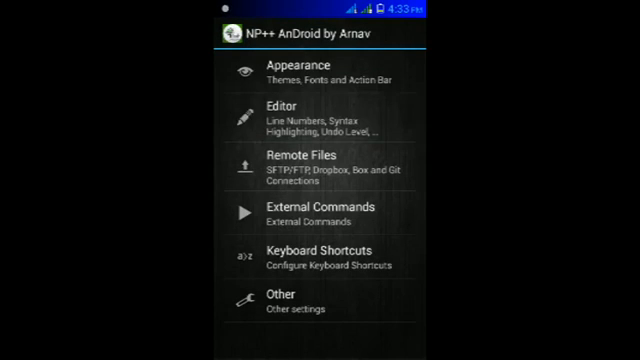
- In Editor settings, scroll to Read Only Mode and toggle it
click(305, 110)
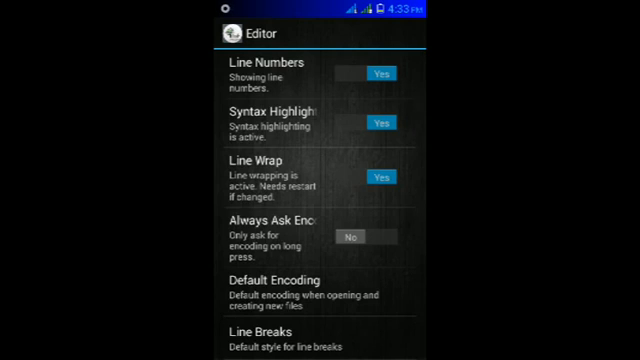
scroll(down, 3)
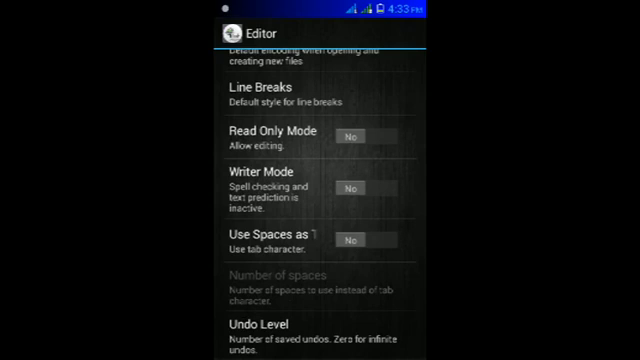
click(351, 134)
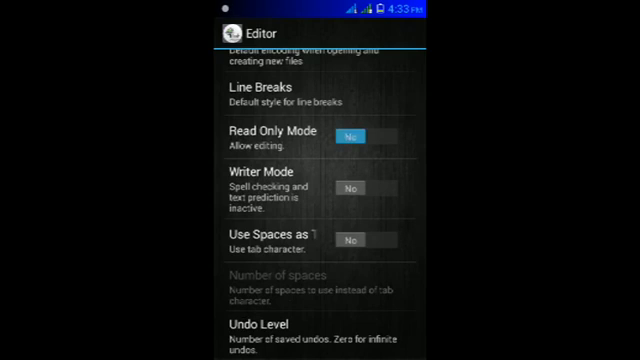
click(352, 134)
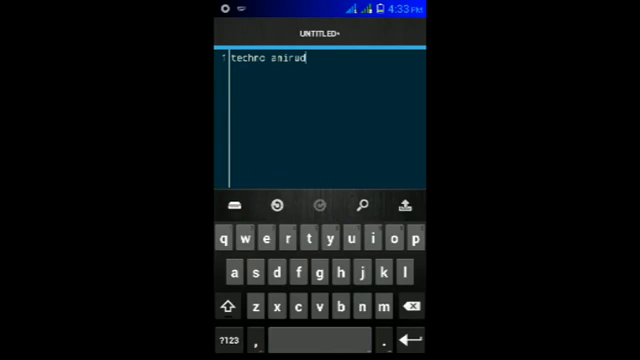
- Browse the overflow menu options, then search the note for 'aniruddha' in Find
click(236, 203)
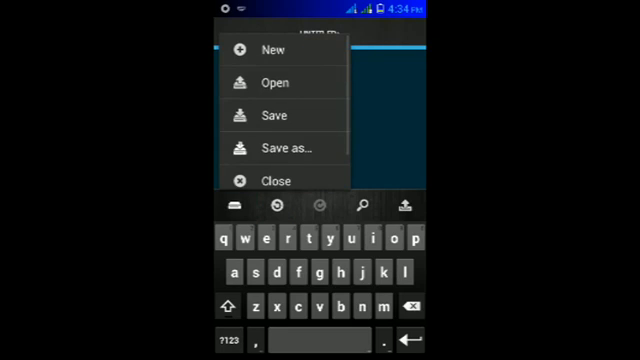
scroll(down, 3)
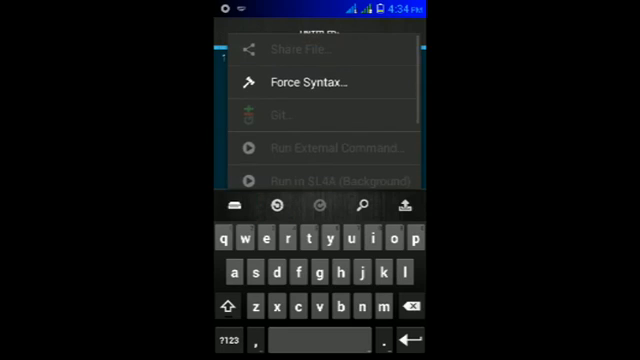
scroll(down, 3)
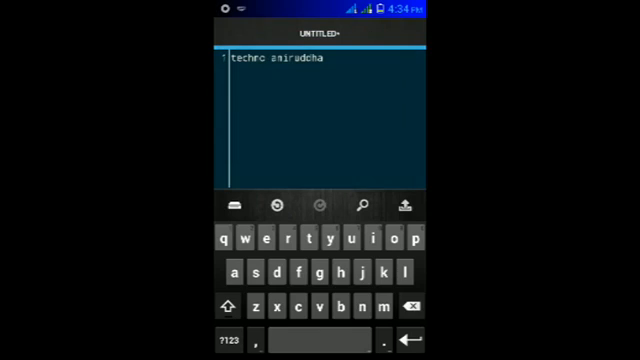
click(370, 203)
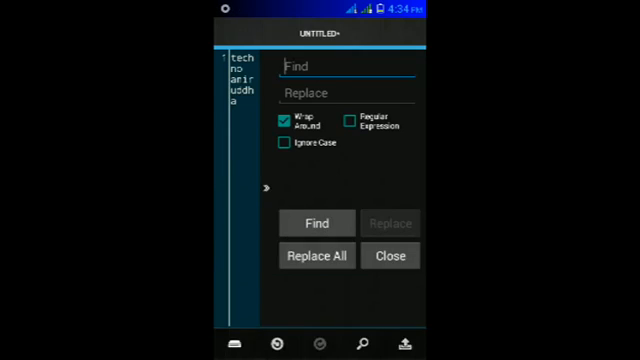
text(ani)
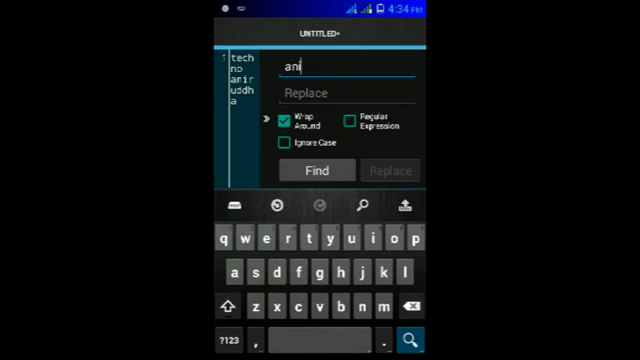
text(ruddha)
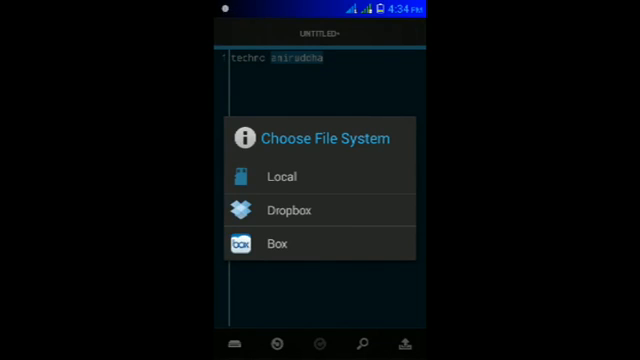
- Start saving the note, choosing Local in Choose File System
click(284, 177)
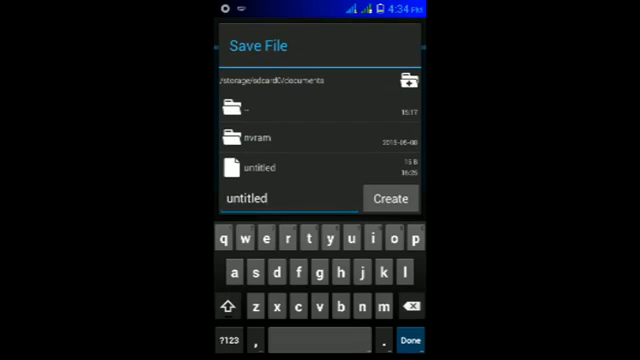
click(391, 199)
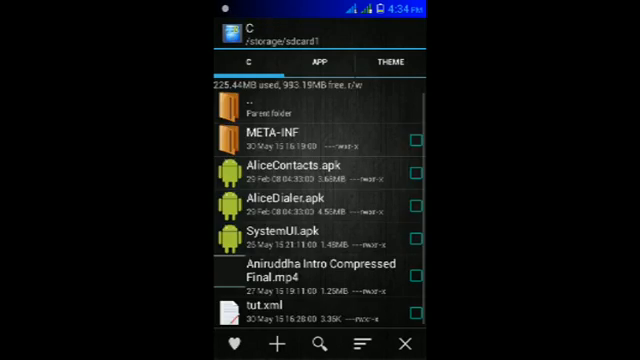
- Browse into META-INF/com/google/android and list apps to open the script with
click(280, 135)
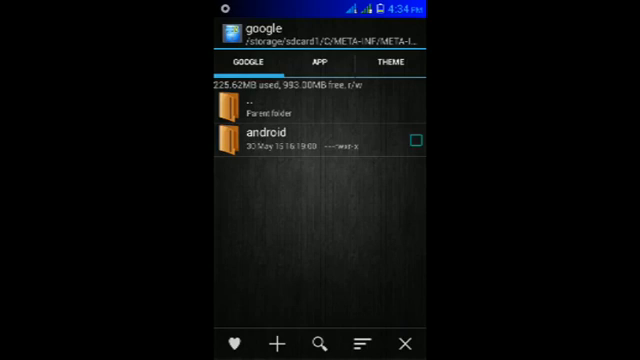
click(269, 143)
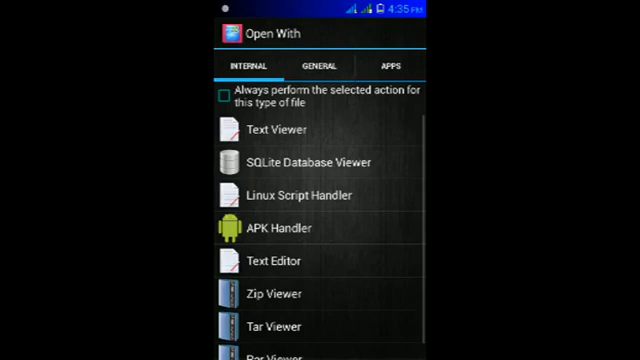
click(385, 66)
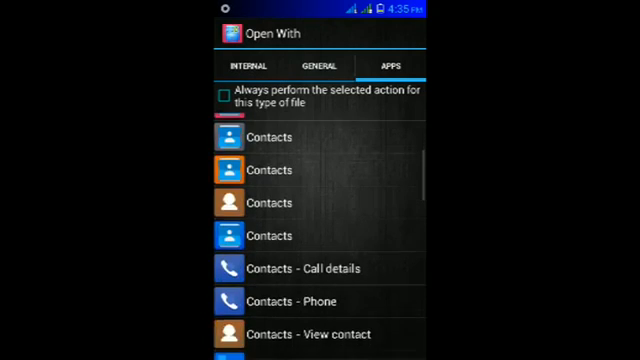
scroll(down, 3)
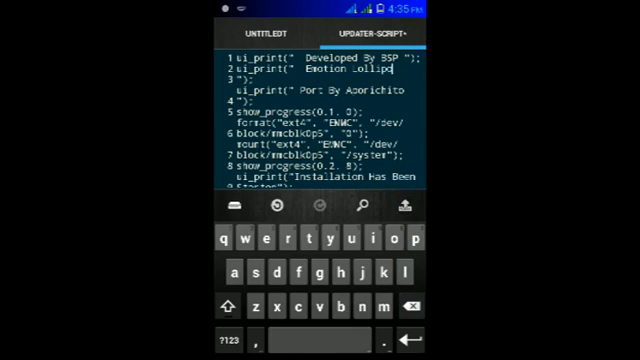
- Choose Open from the file menu to browse for another file
click(277, 31)
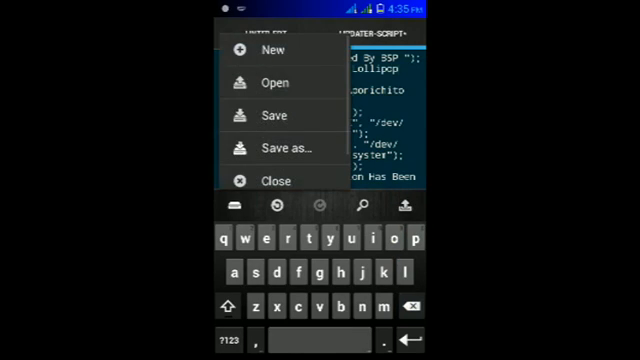
click(284, 110)
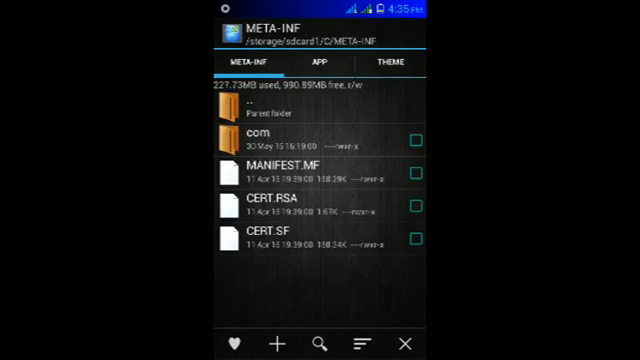
- Go up to the C folder and open tut.xml with NP++
click(250, 112)
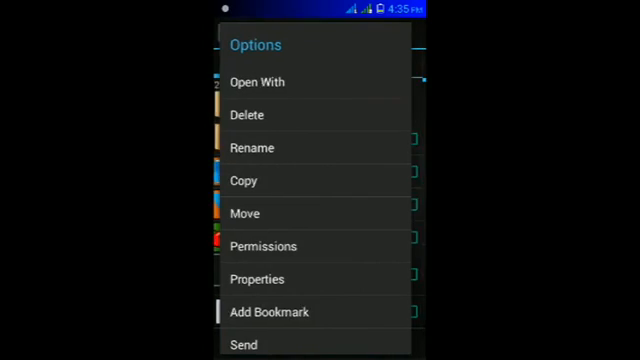
click(264, 82)
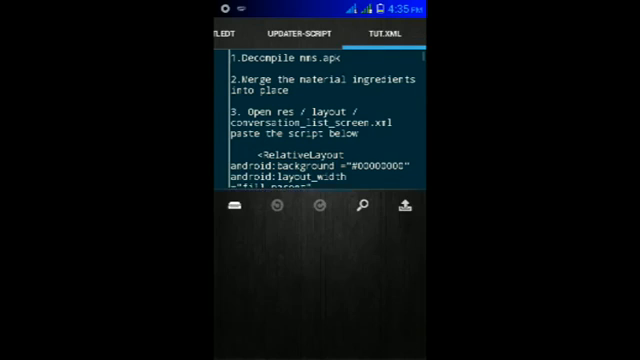
- Type <include layout="lollipop" /> after line 9 of tut.xml using the symbol keyboard
scroll(down, 3)
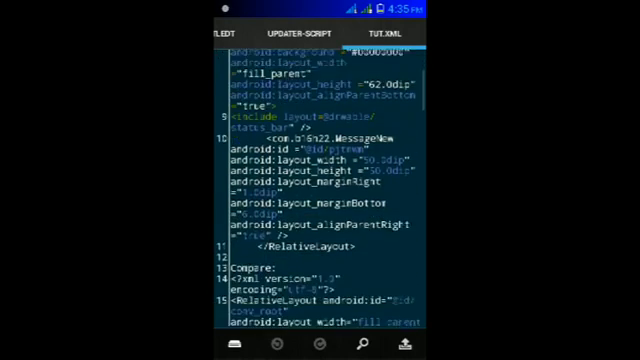
scroll(down, 3)
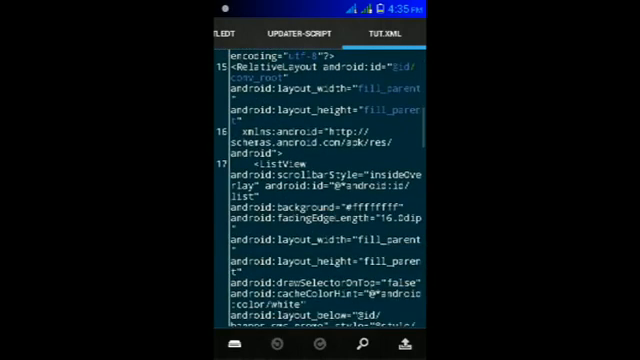
scroll(up, 3)
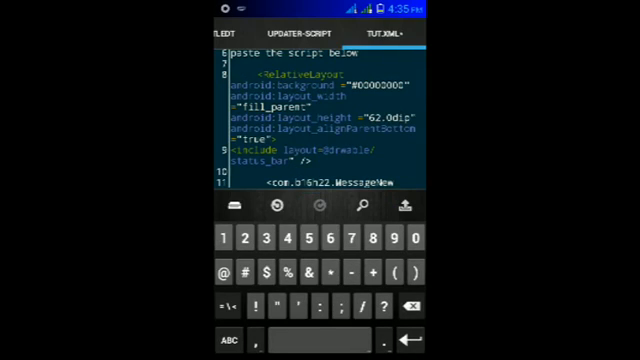
click(211, 301)
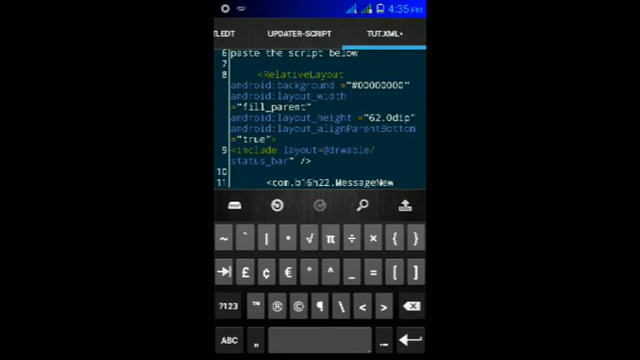
click(223, 341)
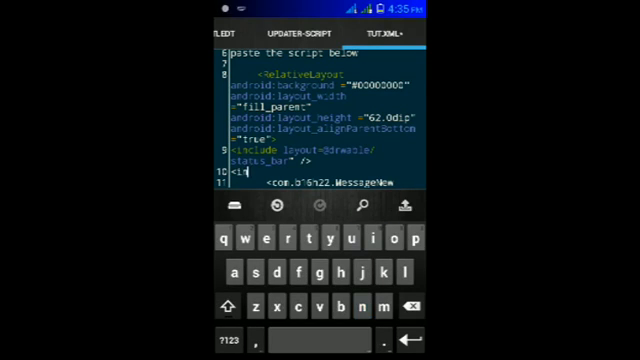
text(nclude layout=)
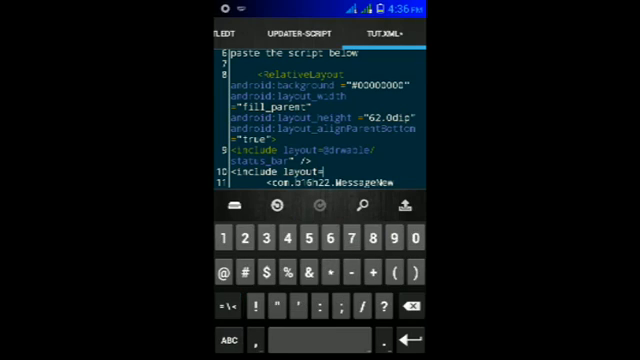
click(203, 338)
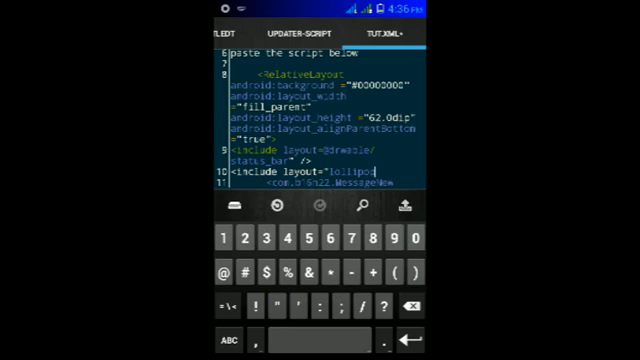
click(202, 342)
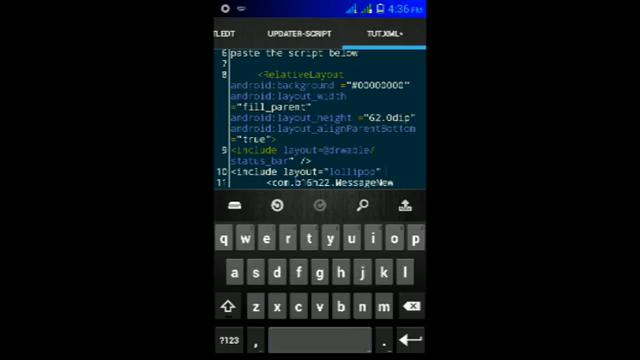
click(216, 330)
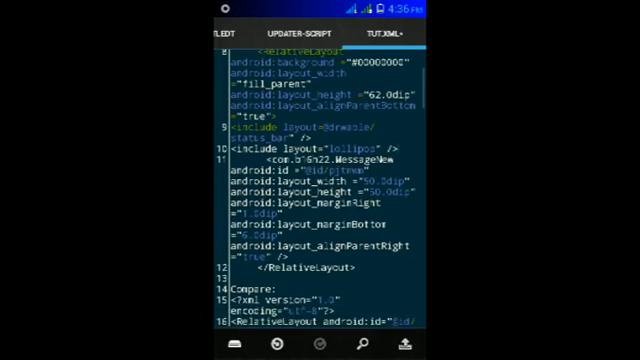
scroll(down, 3)
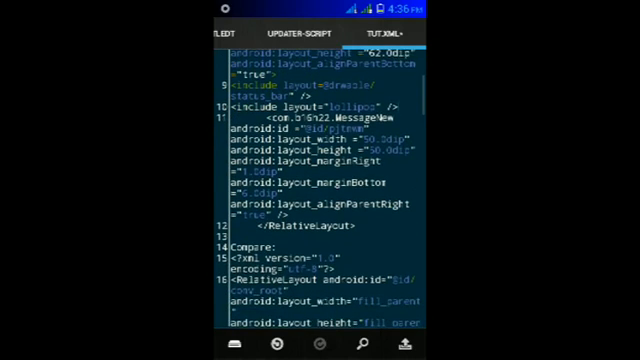